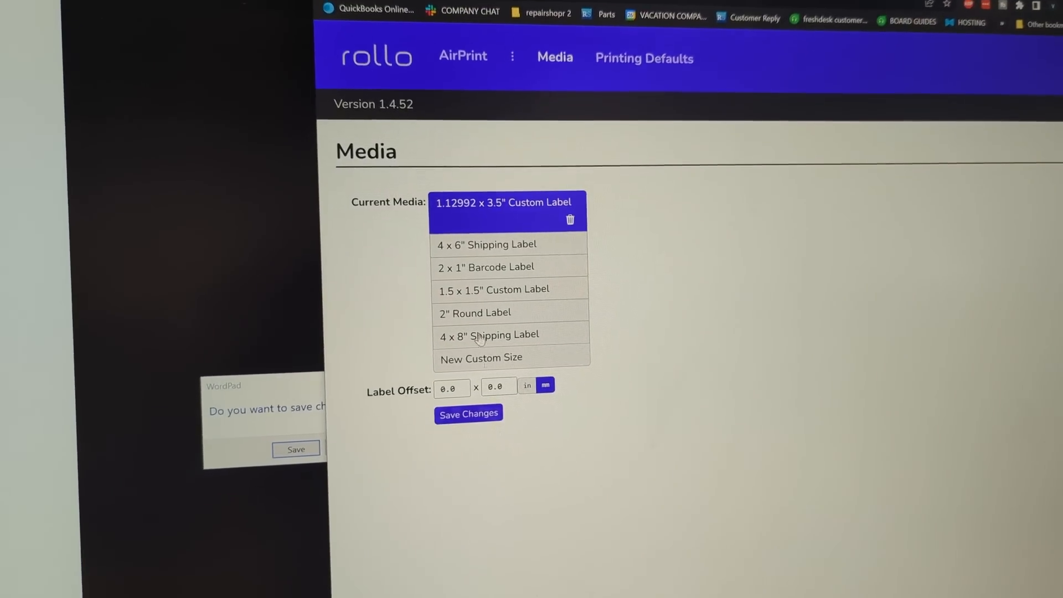
Expand the Current Media dropdown listing label sizes, with the 1.12992 x 3.5" Custom Label selected
left_click(468, 413)
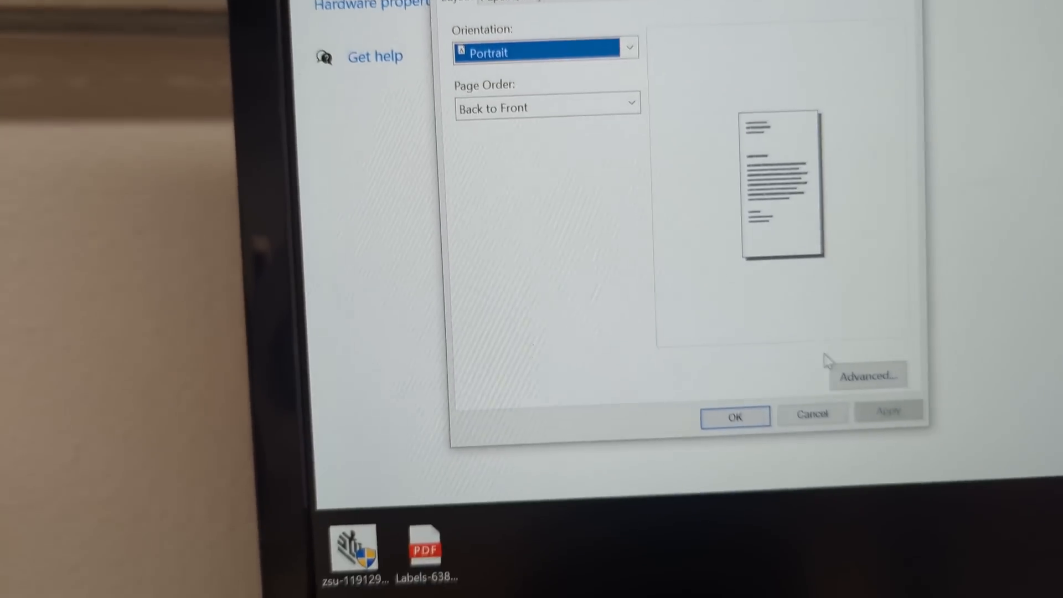
Inspect the Rollo X1040 advanced IPP options: copy count 1, grayscale, no scaling, no paper size
left_click(868, 377)
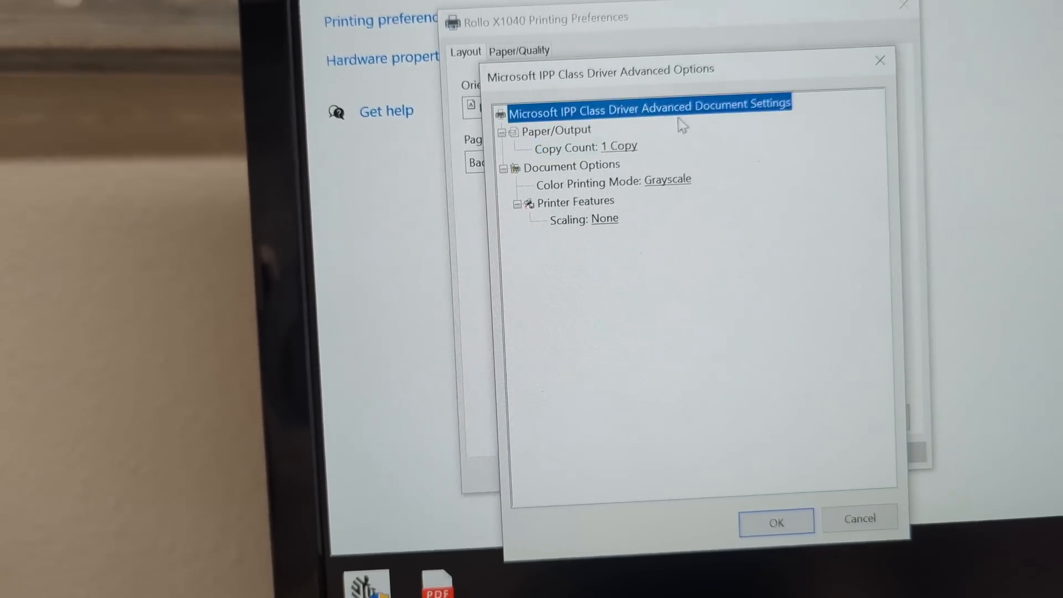
left_click(775, 523)
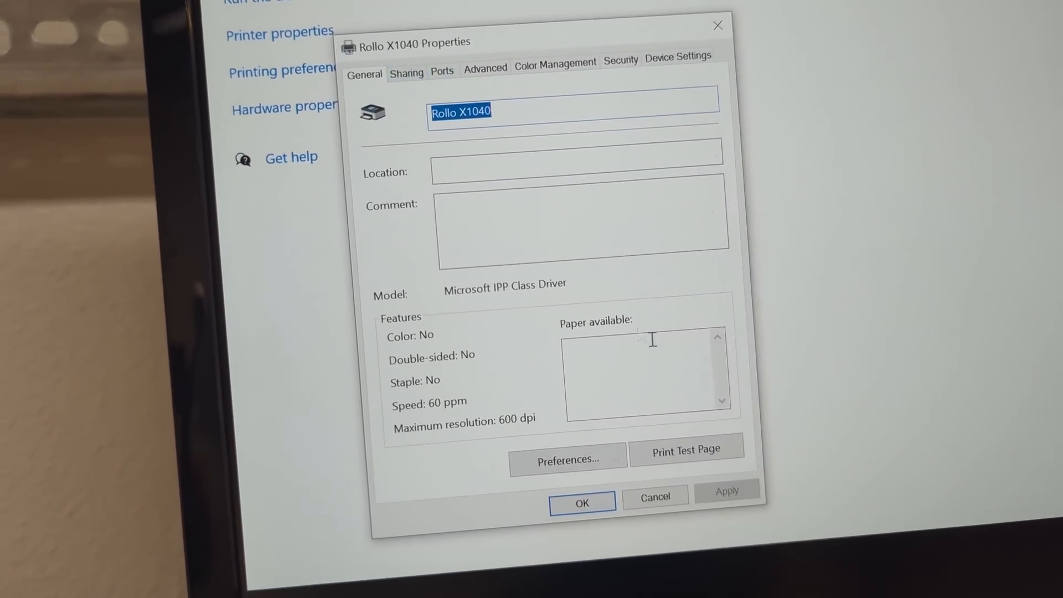
left_click(567, 460)
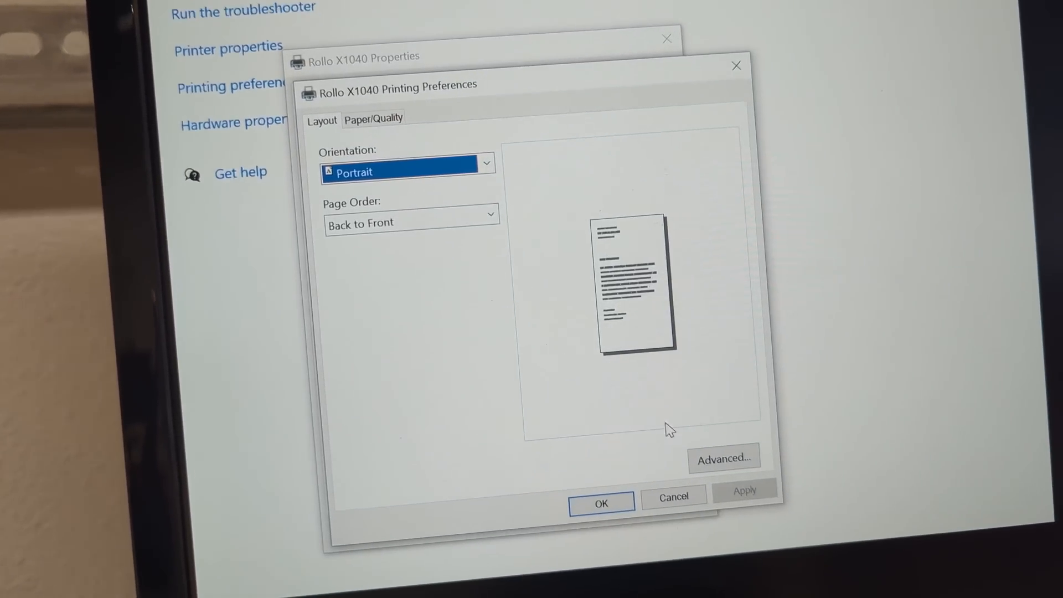
left_click(724, 459)
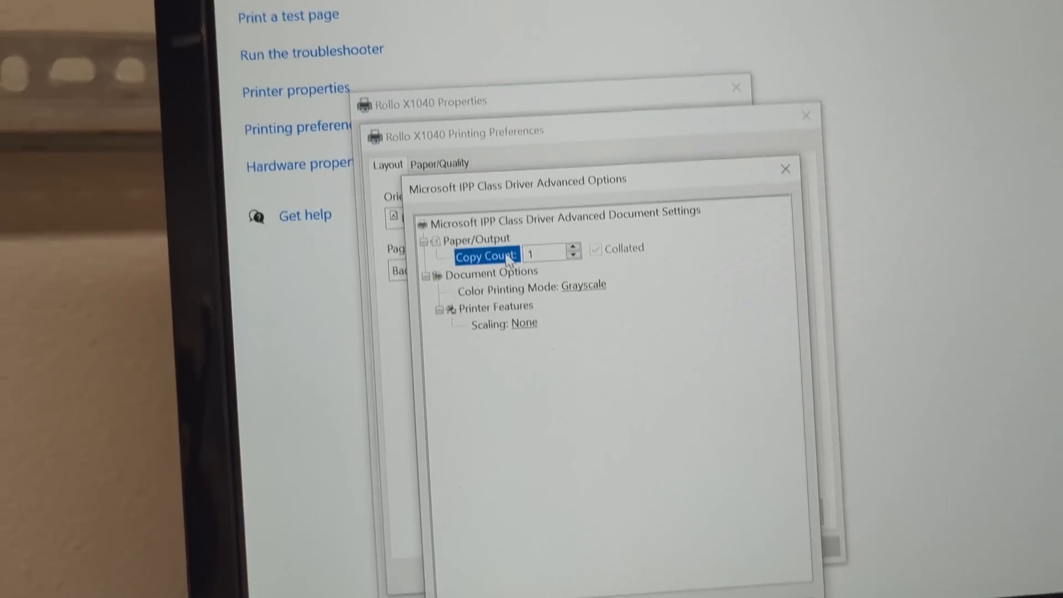